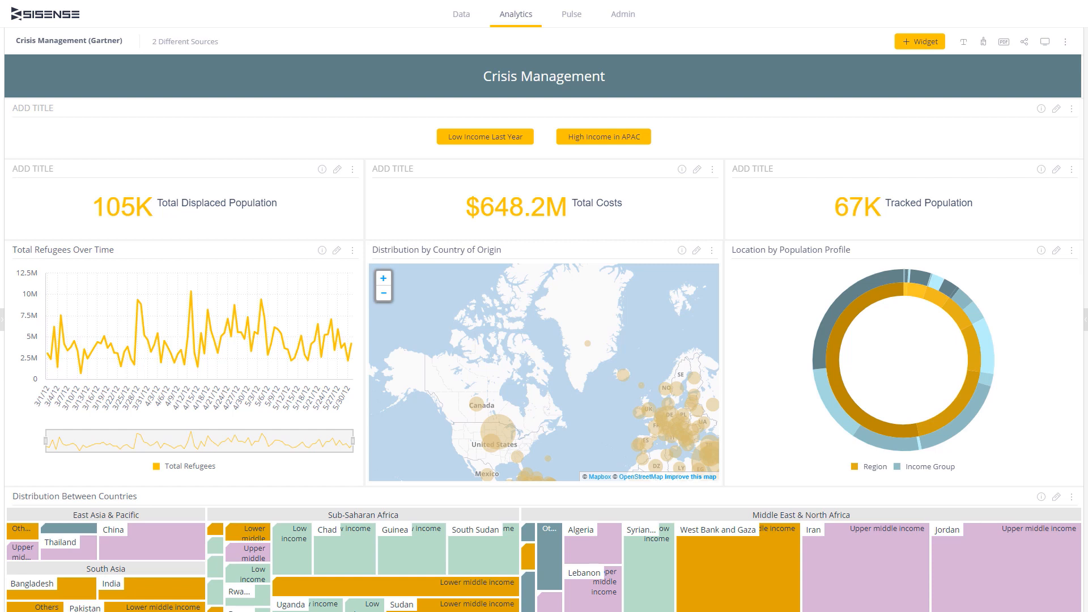
mouse_move(64, 263)
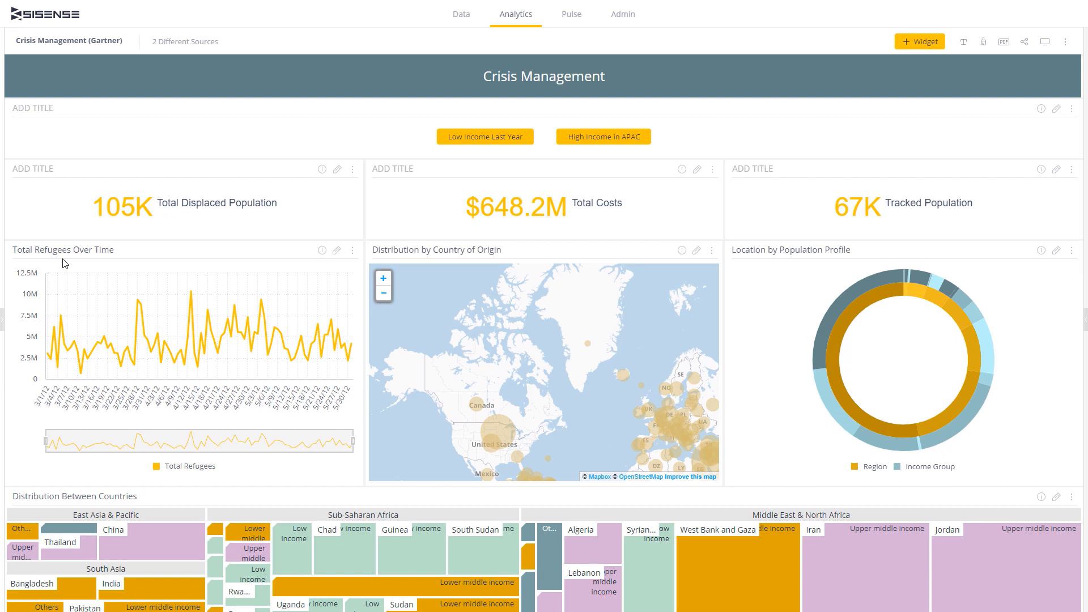
mouse_move(337, 250)
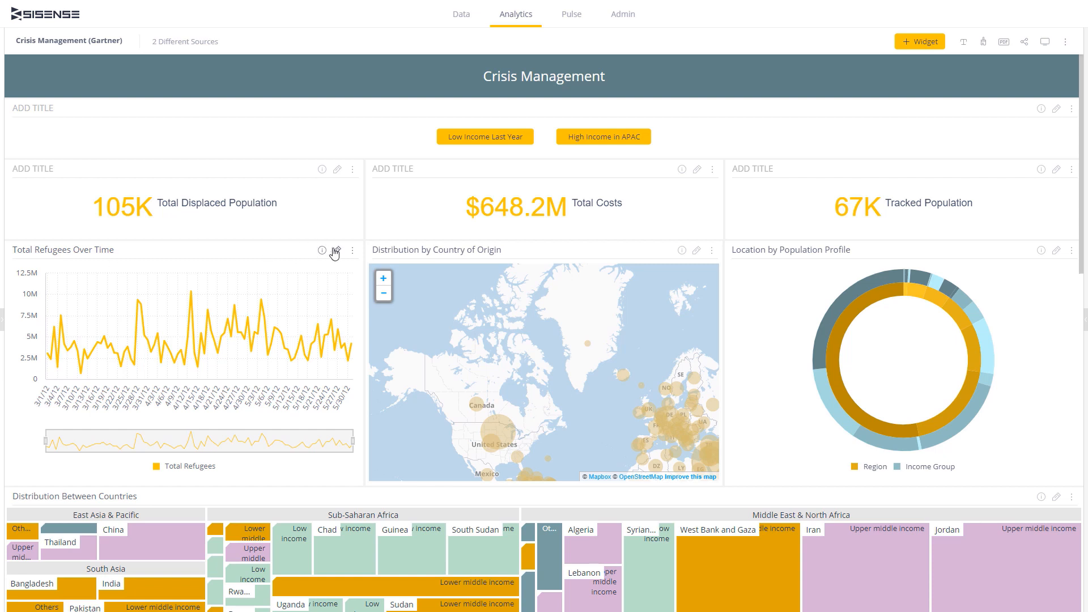
Step: Edit the Total Refugees Over Time widget and open forecast settings for Total Refugees
click(337, 250)
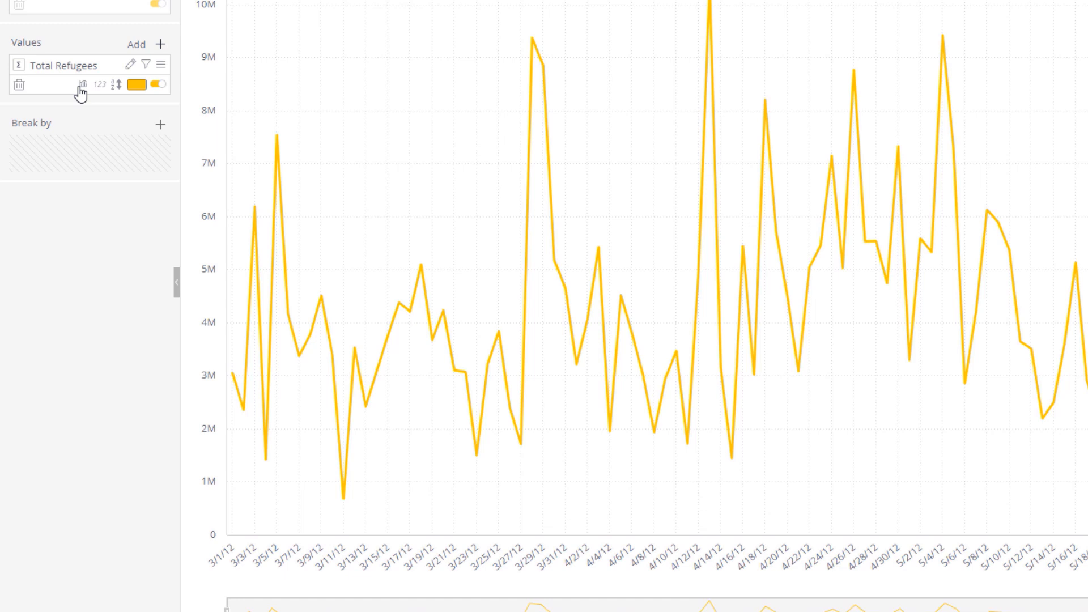
click(83, 84)
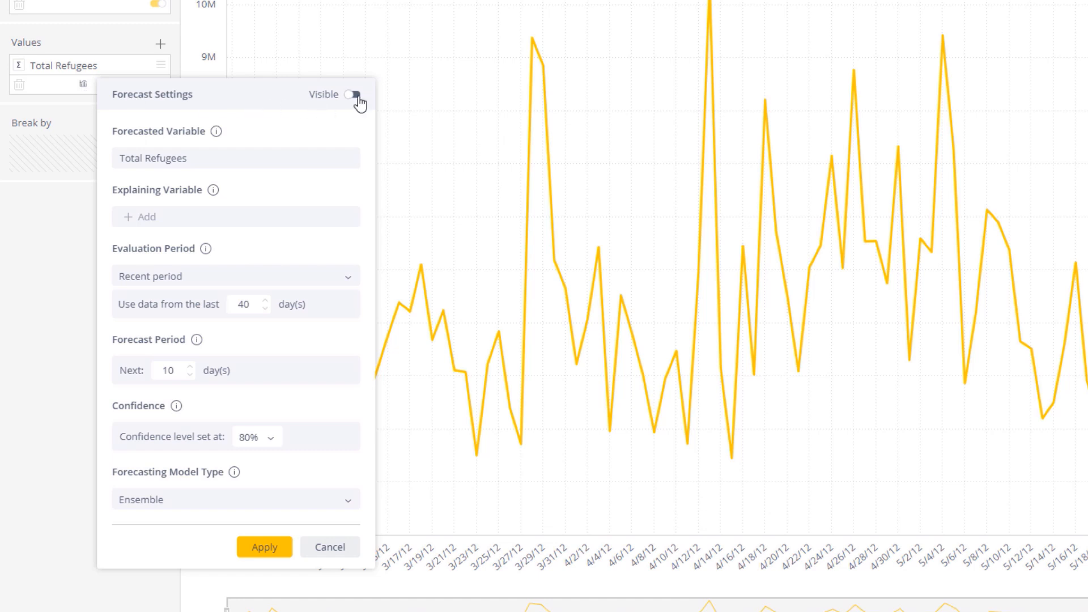
Step: Make the Total Refugees forecast visible, with no explaining variable added
click(353, 94)
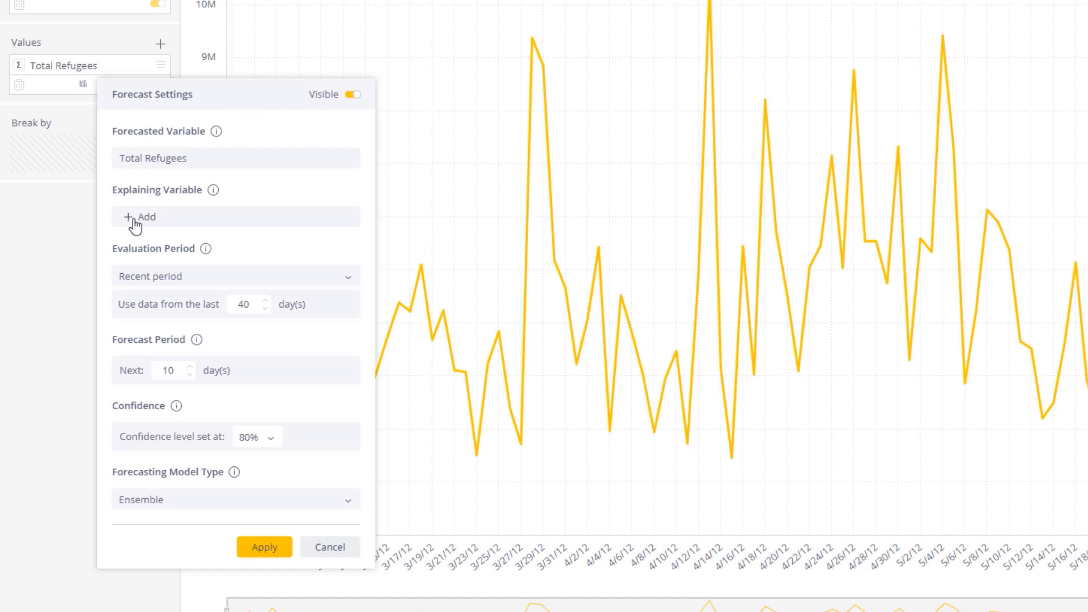
click(139, 216)
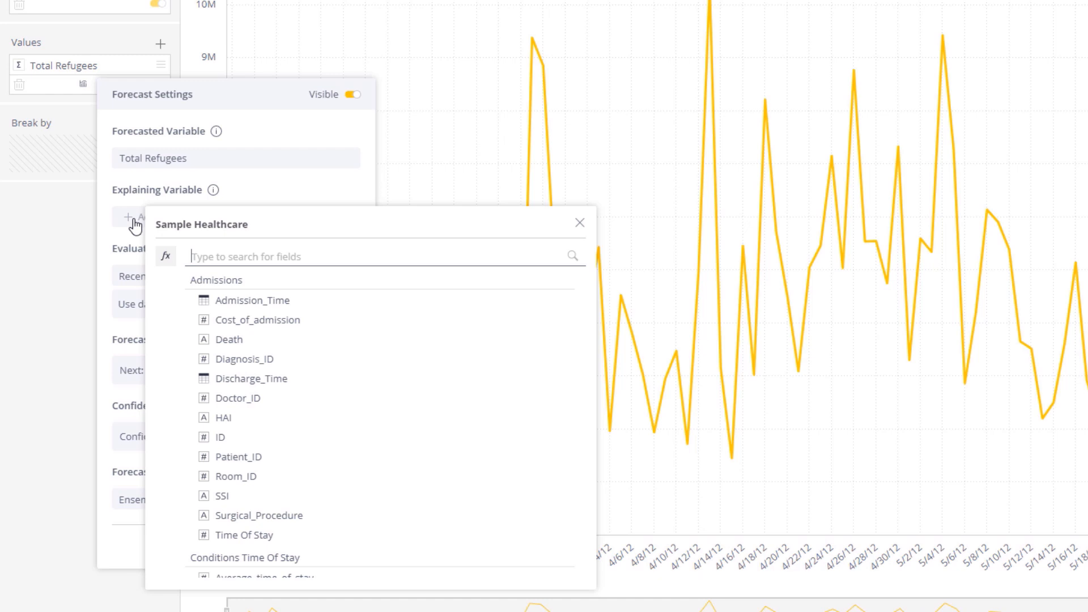
click(579, 223)
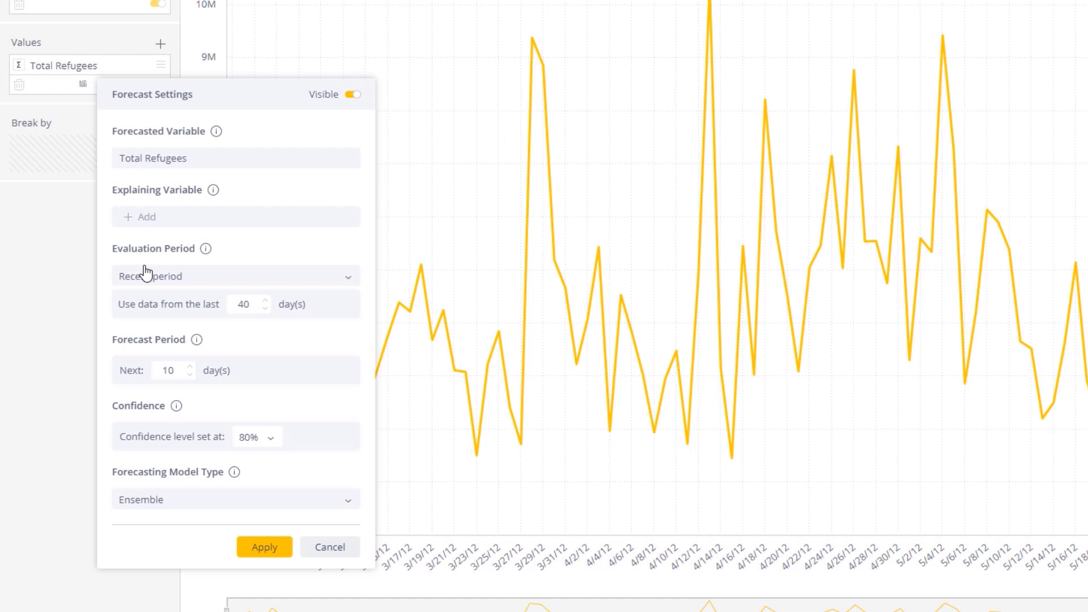
mouse_move(141, 281)
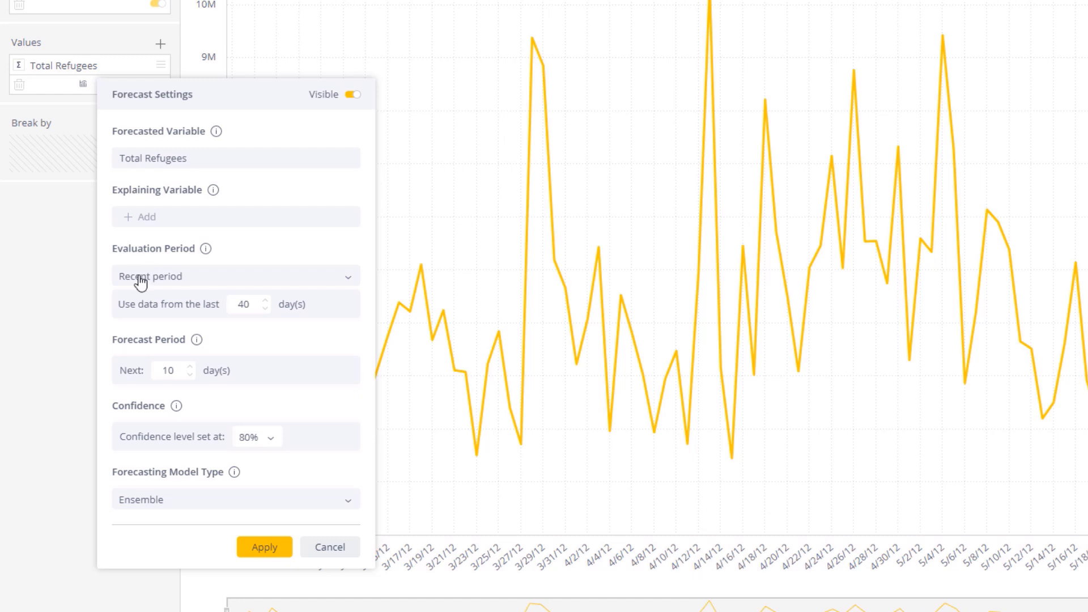
mouse_move(257, 320)
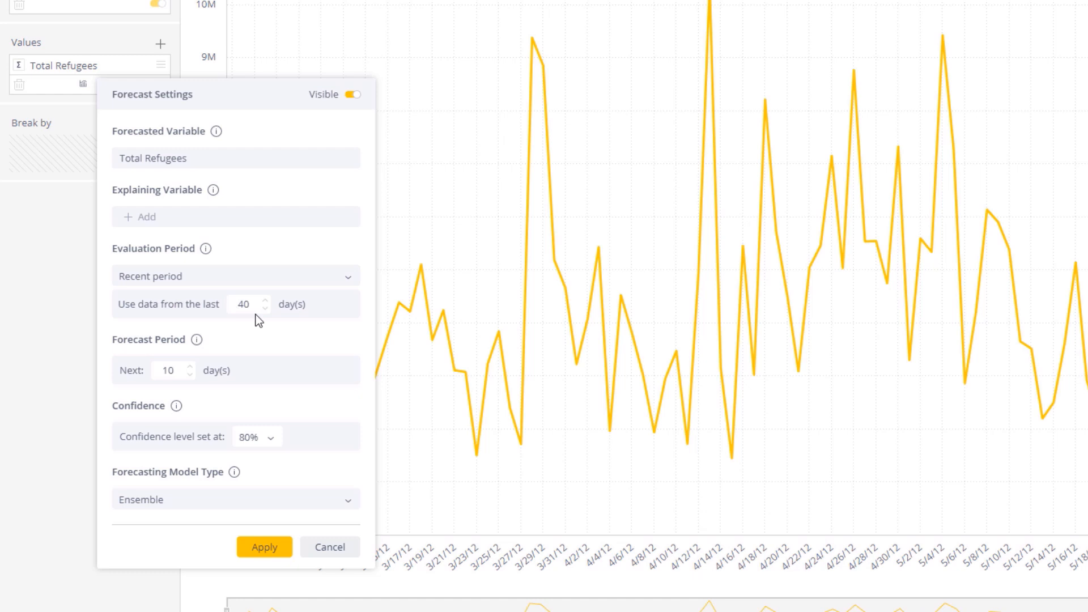
mouse_move(189, 372)
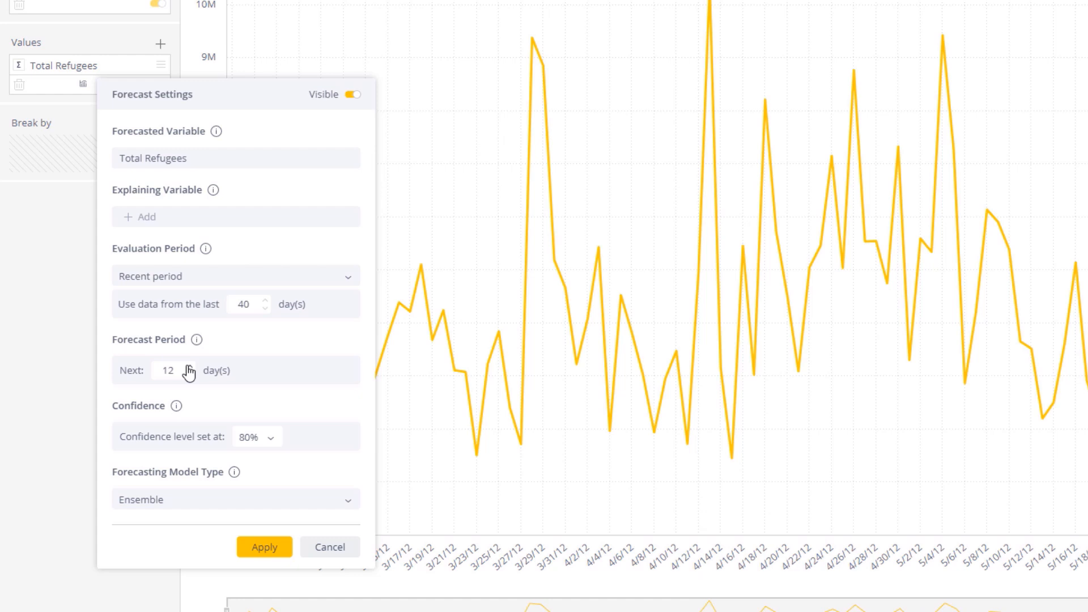
mouse_move(272, 442)
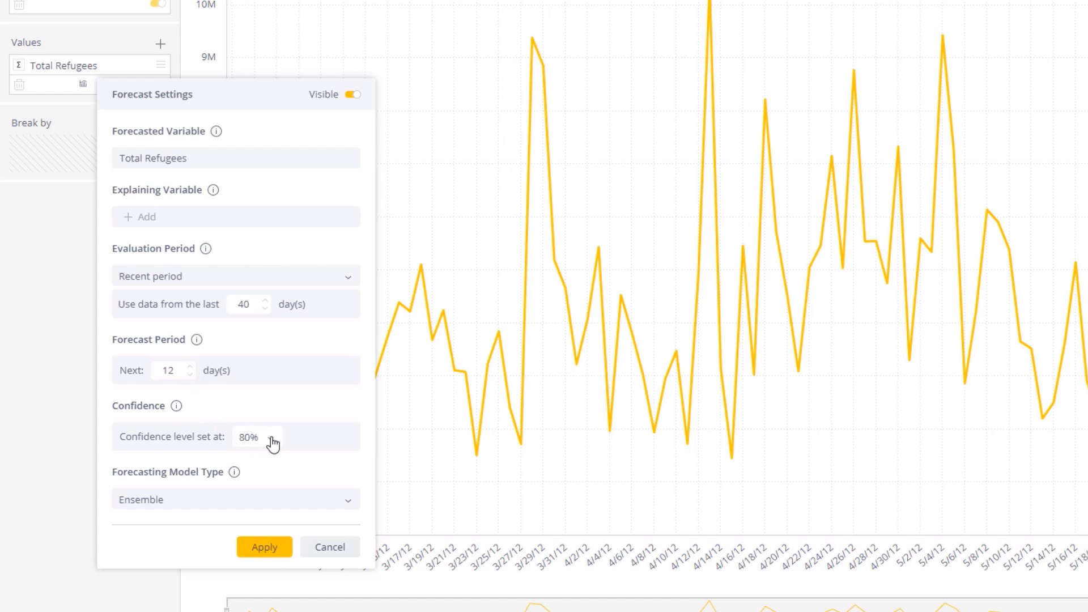
Step: Set the forecast period to the next 12 days, keeping 80% confidence
click(257, 436)
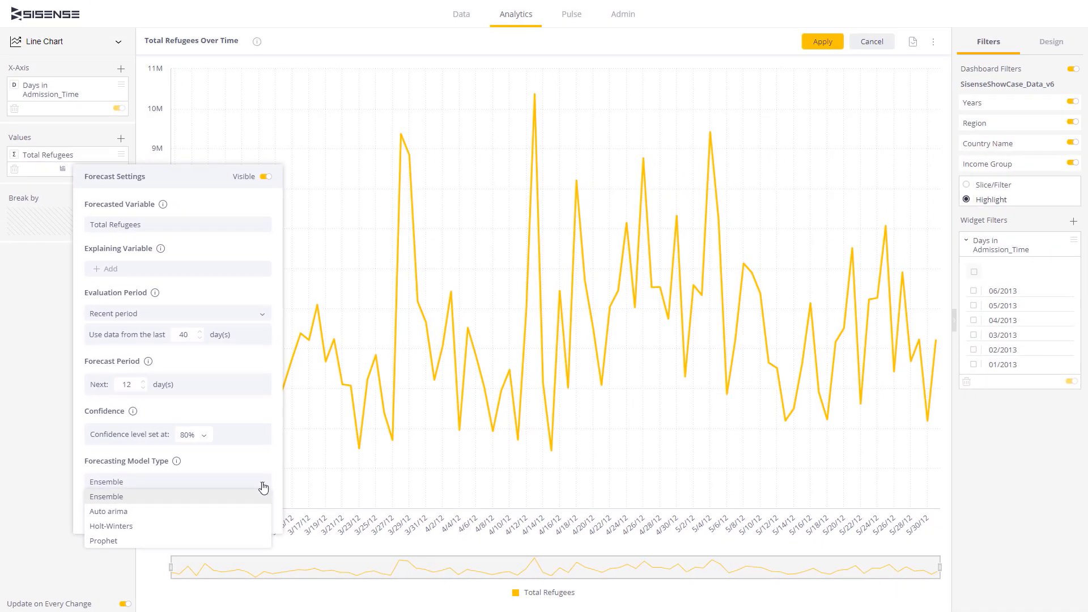
Step: Apply the Ensemble forecast settings to show the 12-day forecast with its confidence band
click(106, 482)
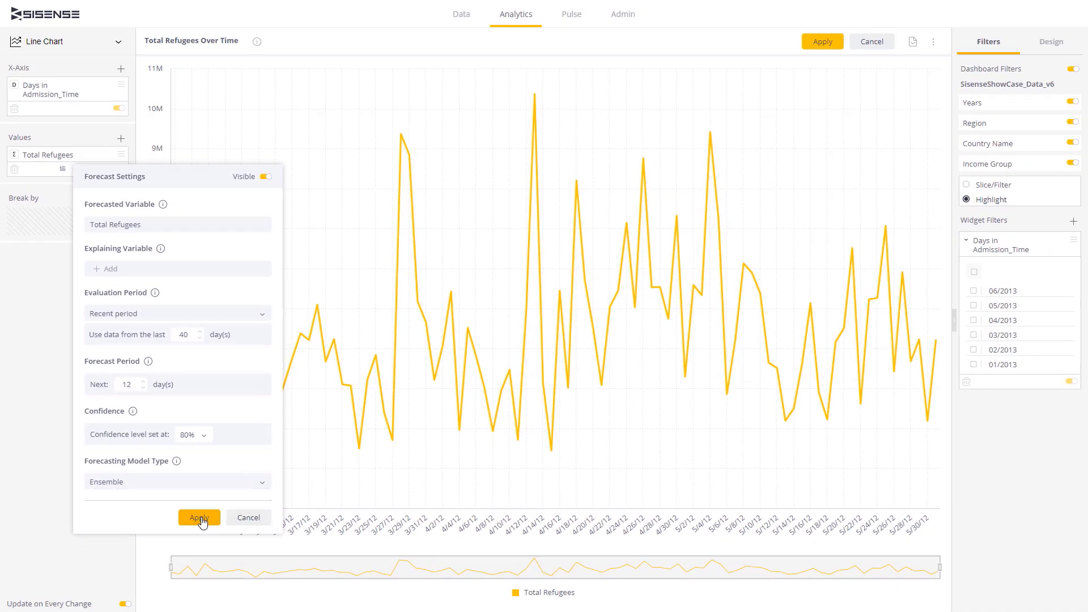
click(199, 518)
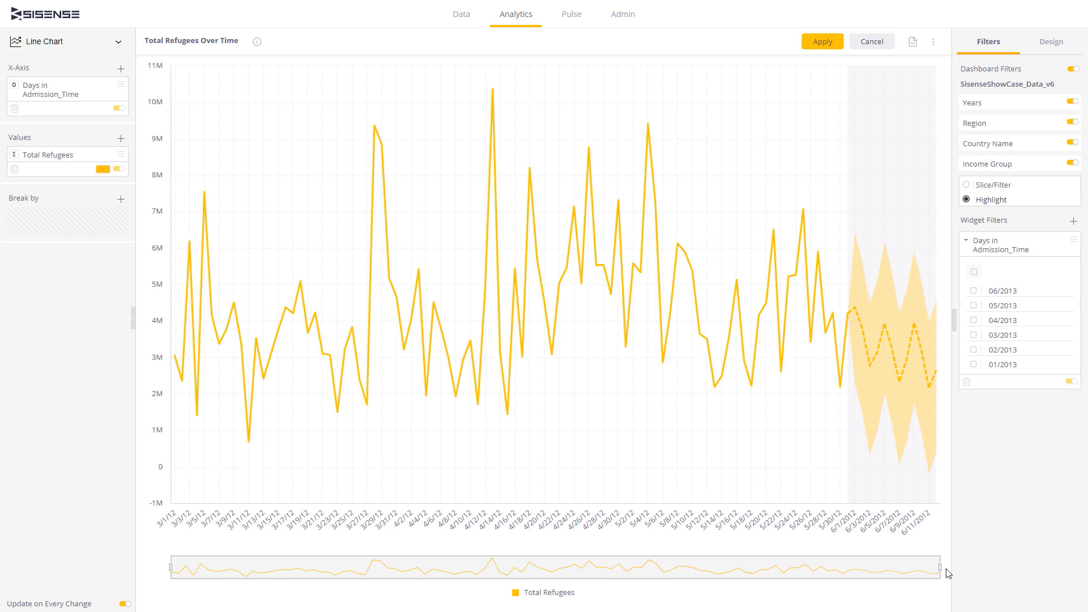
mouse_move(944, 21)
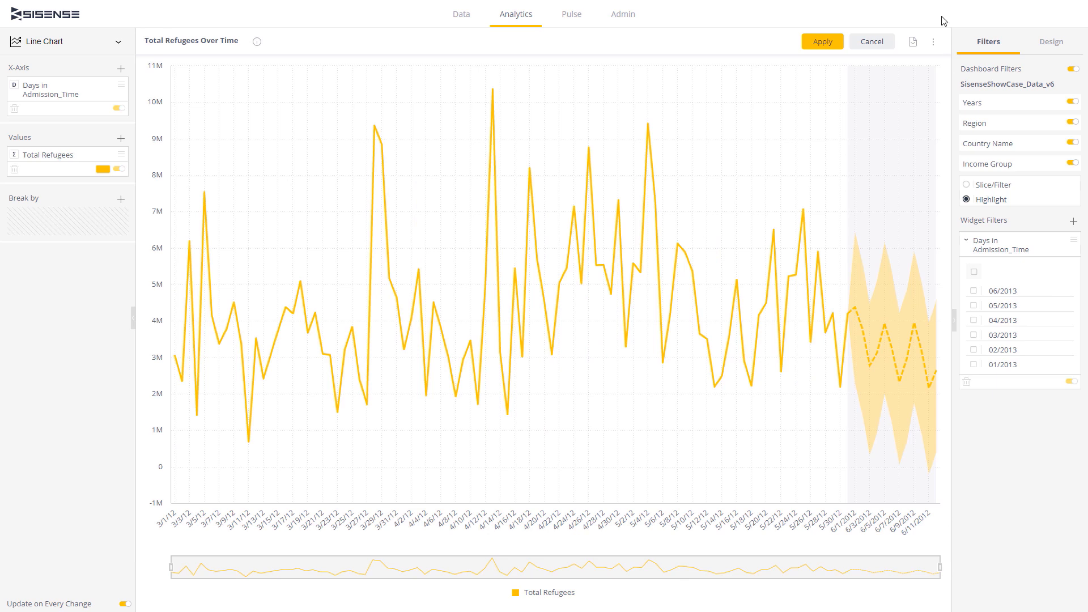
click(822, 40)
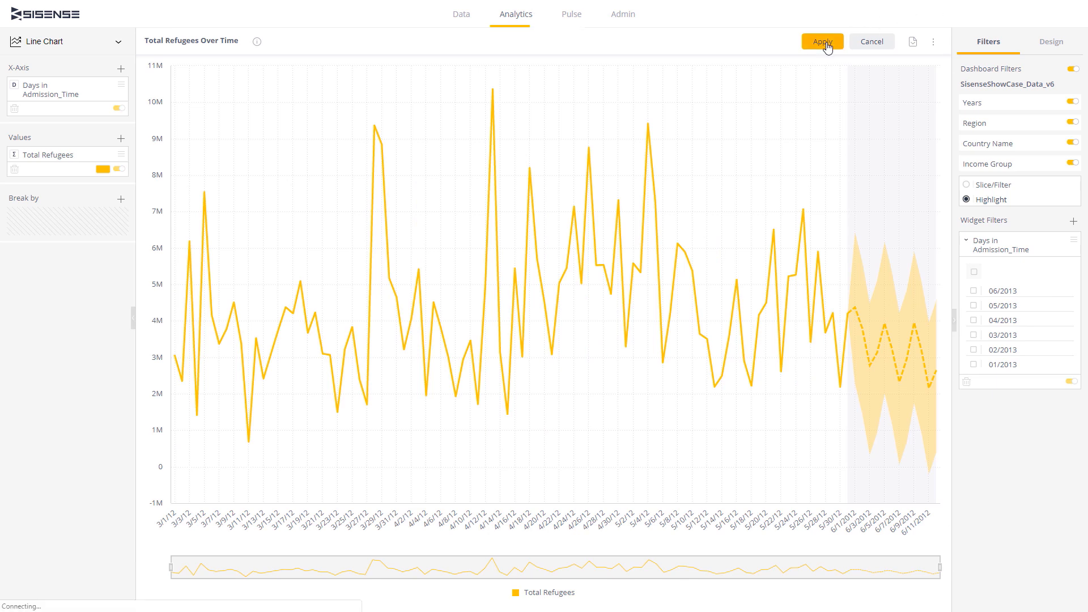
Step: Save the chart to the dashboard and view its Ensemble forecast information
click(822, 40)
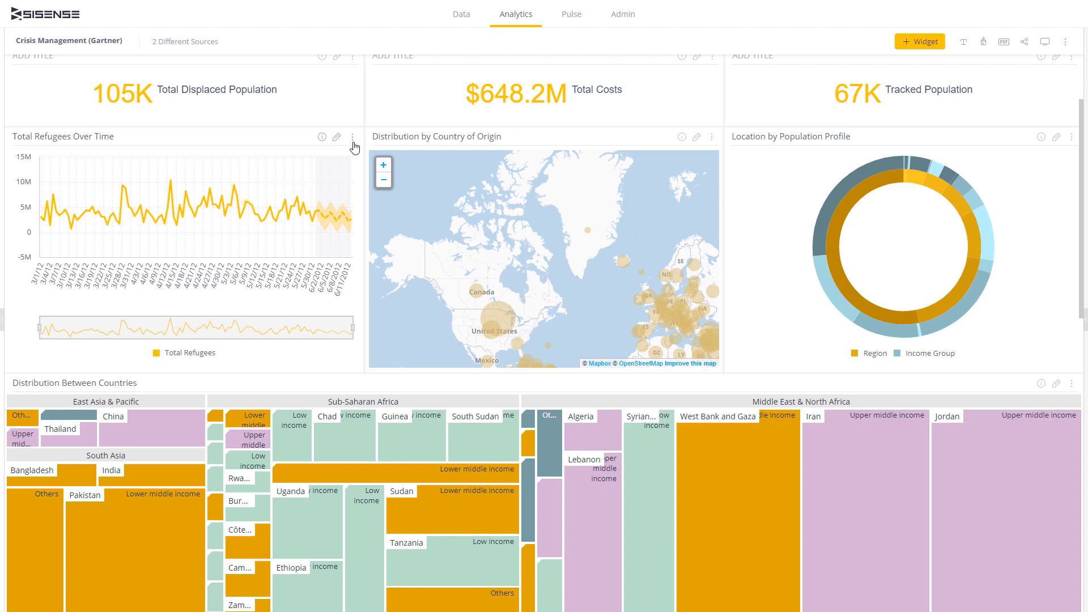
click(354, 136)
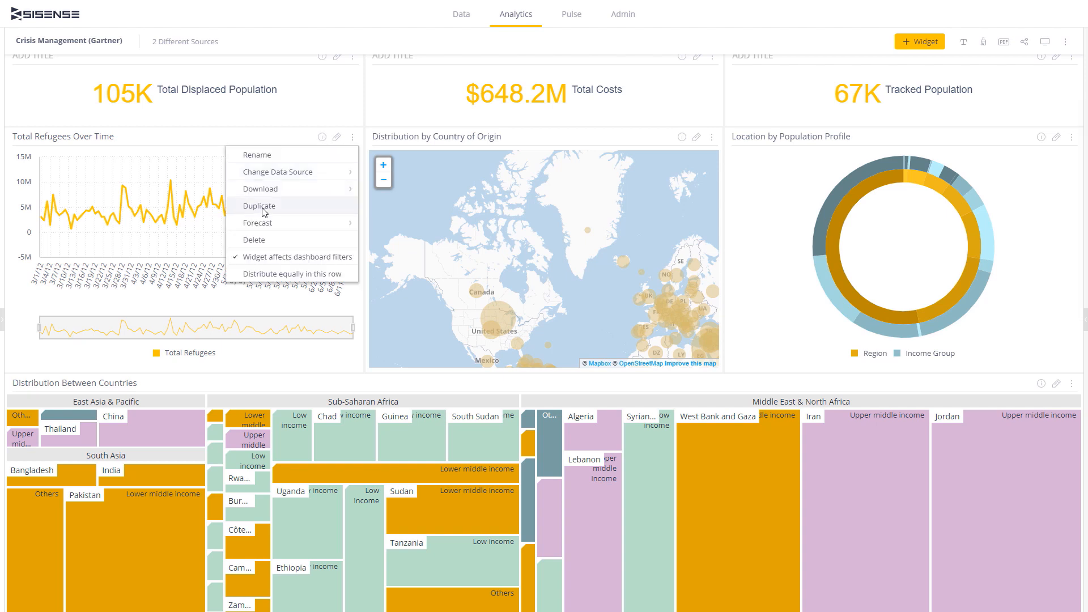
click(257, 223)
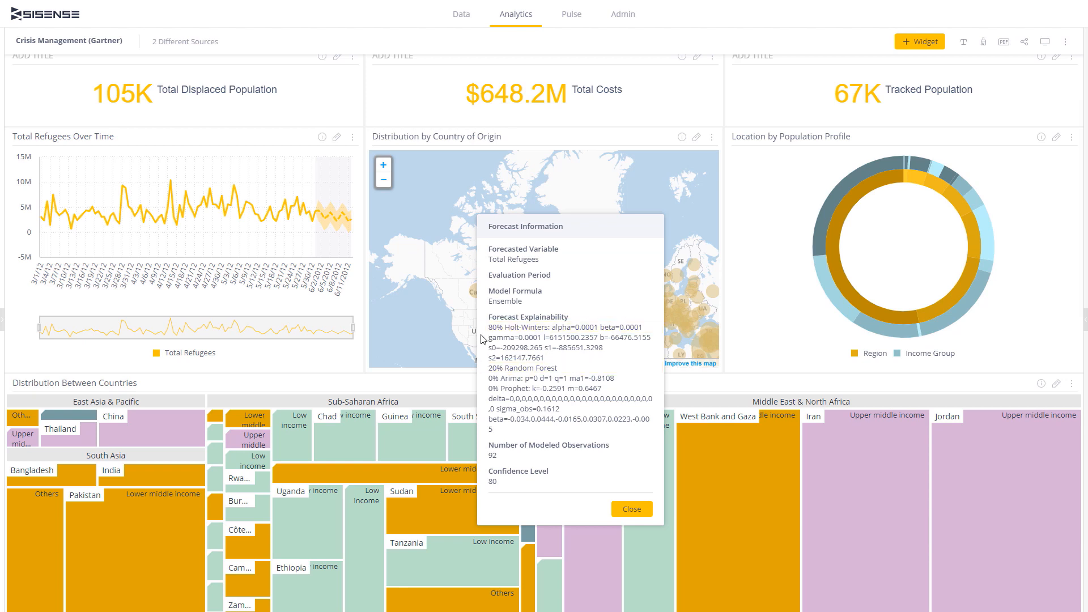
Step: Close Forecast Information and reopen the chart's forecast settings from the dashboard
click(631, 508)
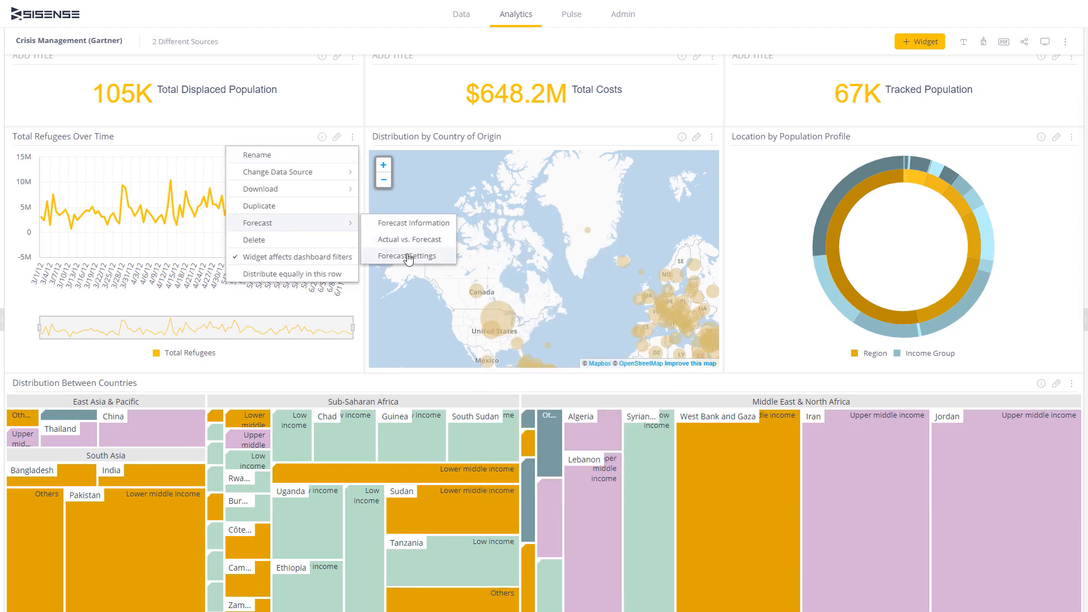
click(411, 256)
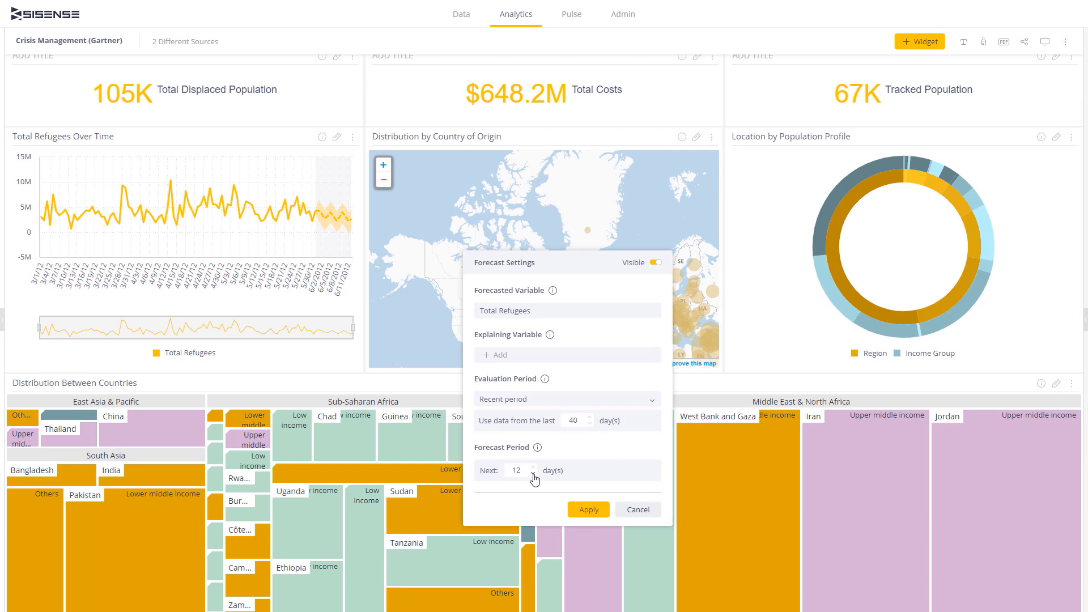